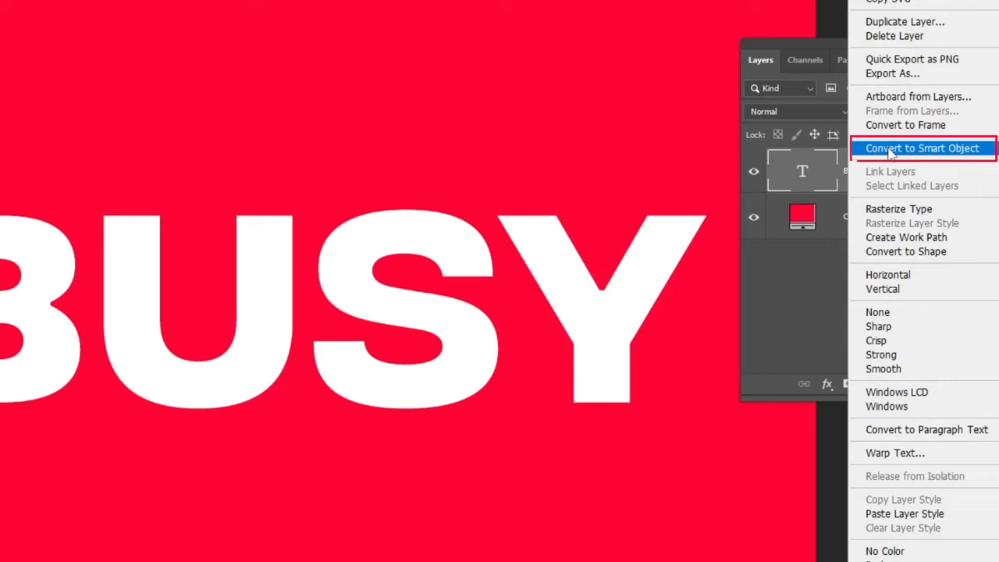
Step: Convert the white BUSY text layer into a smart object
left_click(922, 147)
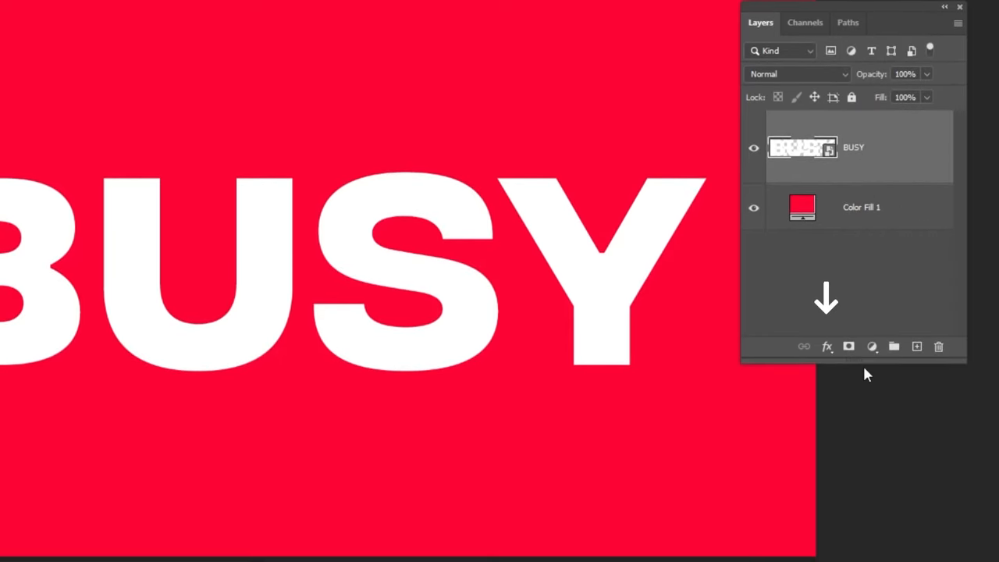
Step: Add a faint Multiply drop shadow to BUSY (5%, 100°, 8 px distance, size 7)
left_click(826, 347)
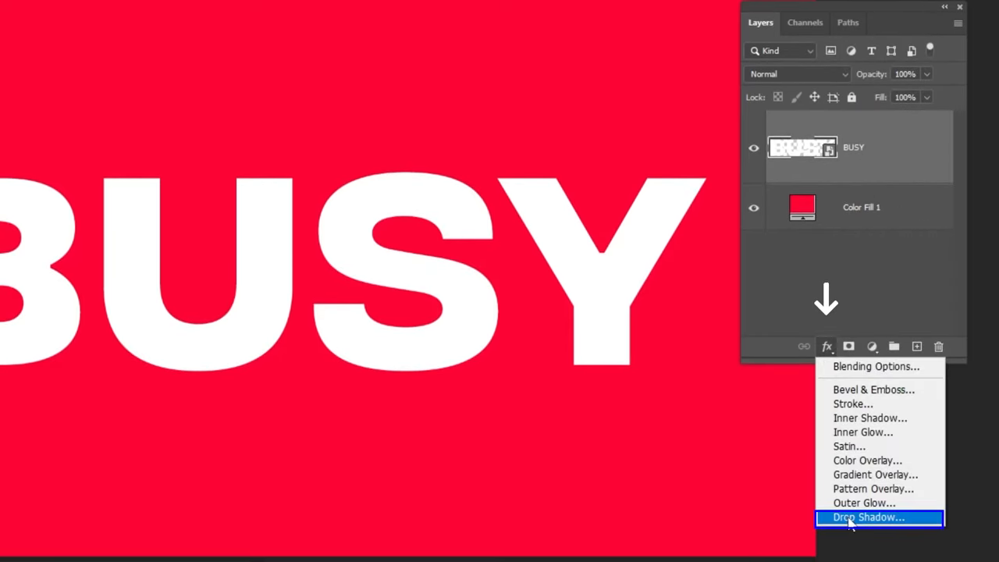
left_click(868, 516)
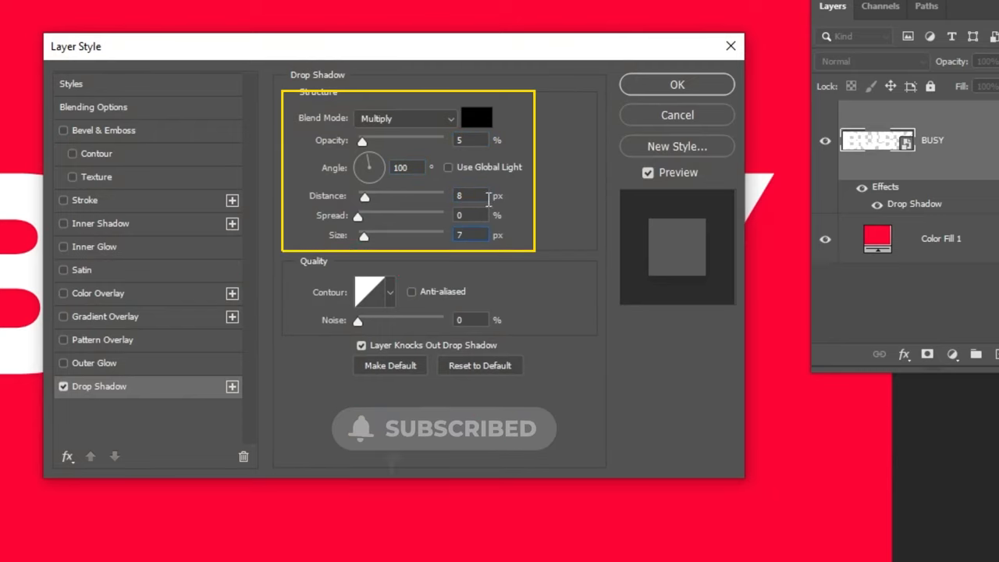
left_click(476, 118)
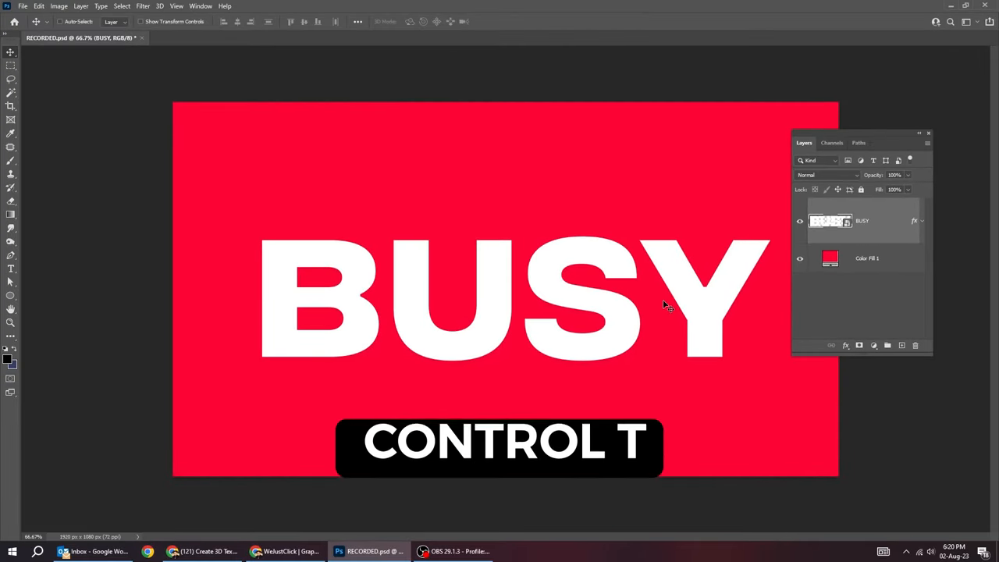
Step: Create a slightly offset transformed copy of the BUSY word
key("ctrl+t")
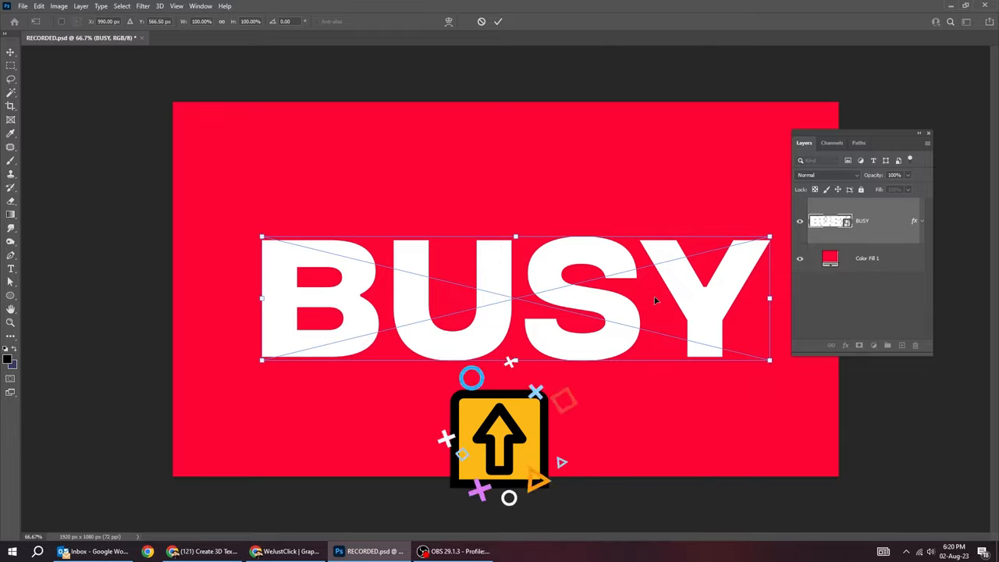
key("enter")
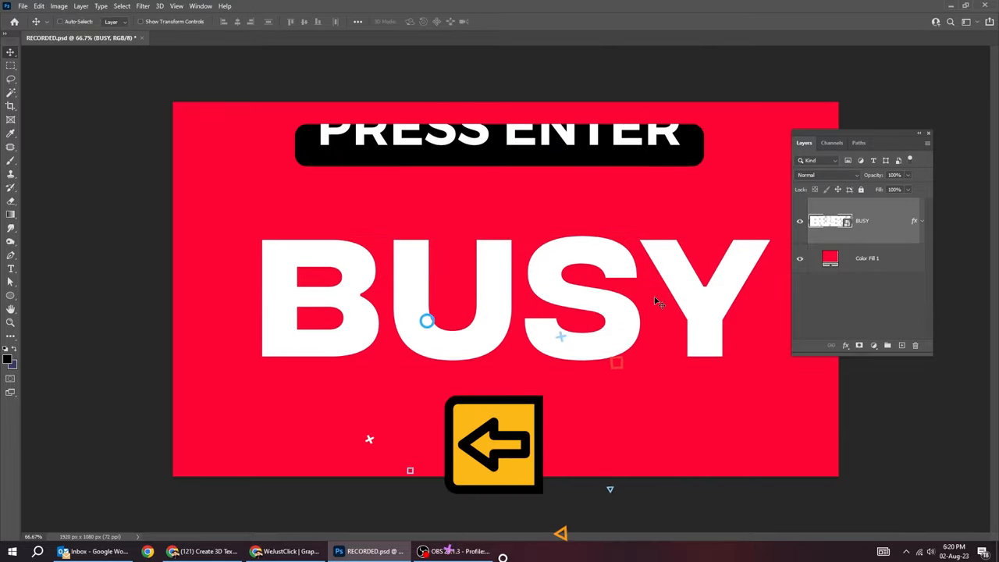
key("ctrl+shift+alt+t")
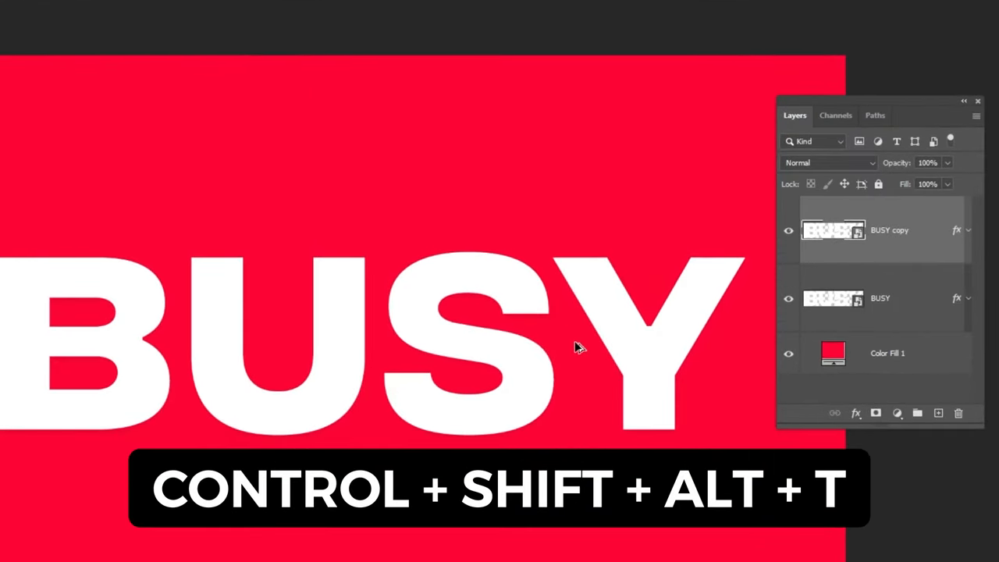
Step: Repeat the offset transform for more BUSY copies, then group the layers into Group 1
key("ctrl+shift+alt+t")
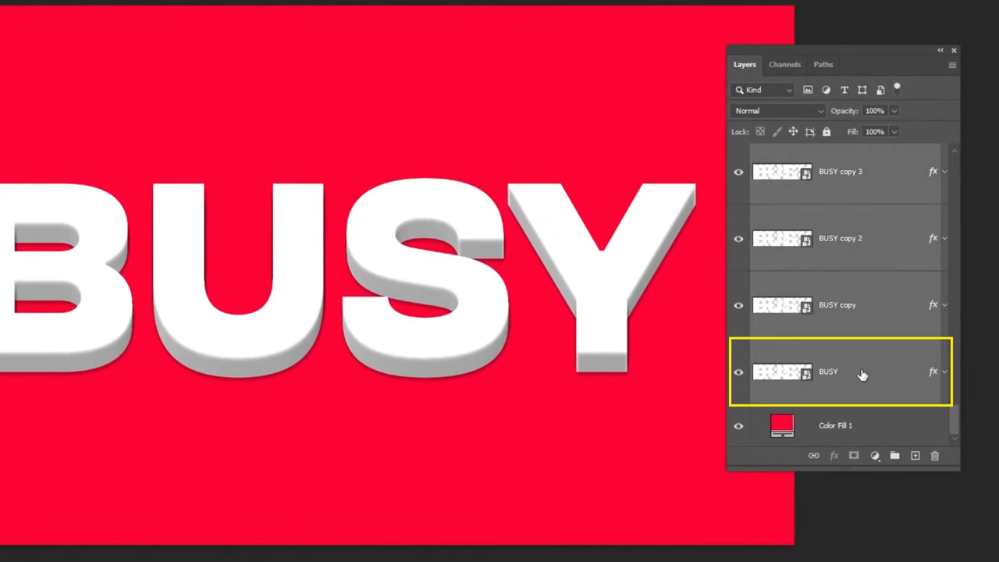
key("ctrl+g")
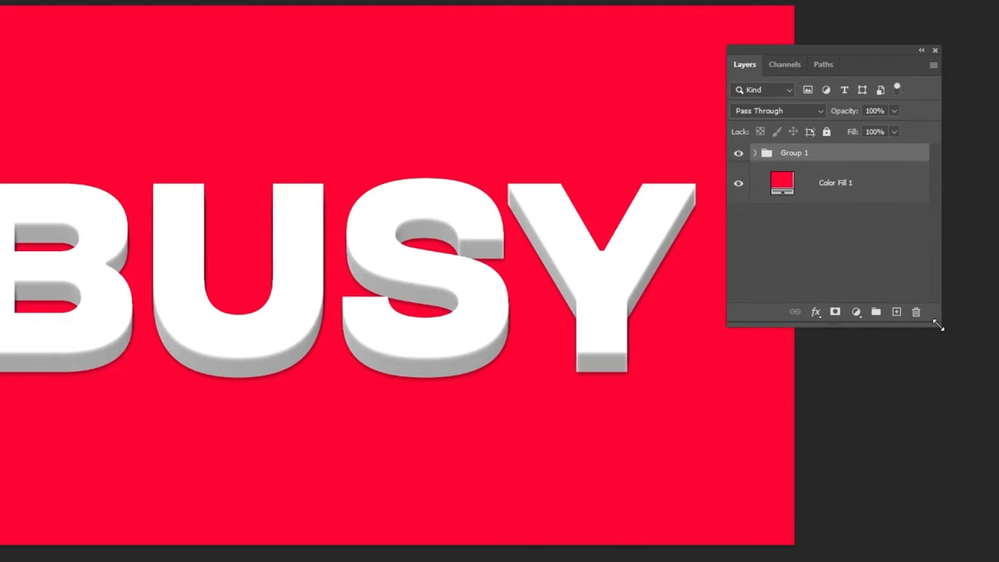
Step: Give Group 1 a black Multiply drop shadow: 30% opacity, 60°, 50 px distance, size 0
left_click(815, 311)
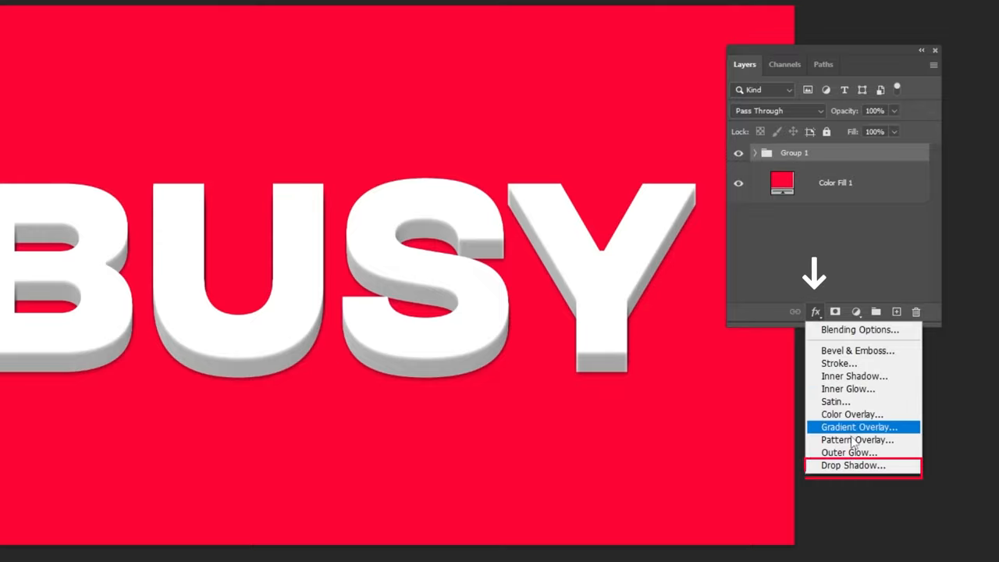
left_click(852, 465)
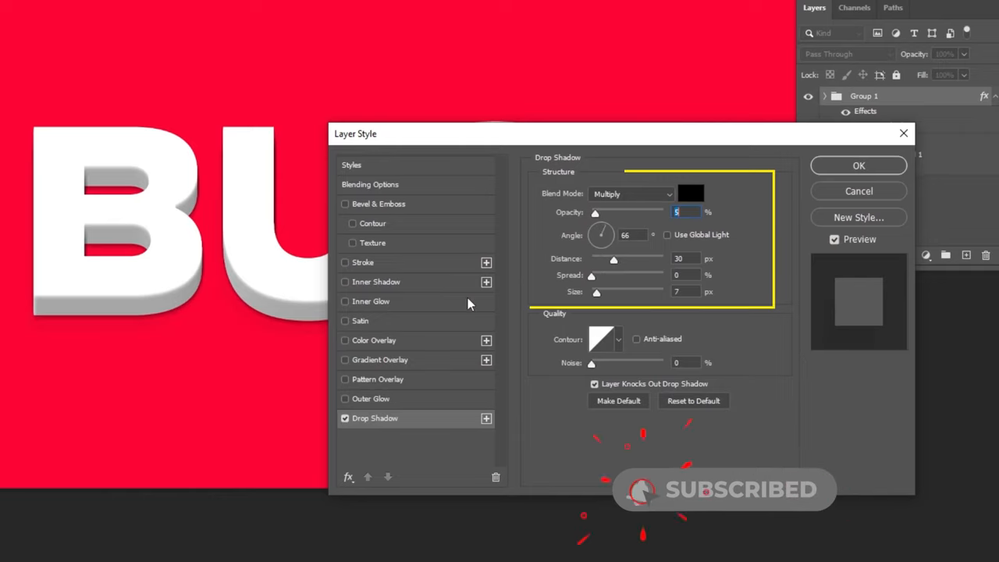
left_click_drag(594, 212, 617, 212)
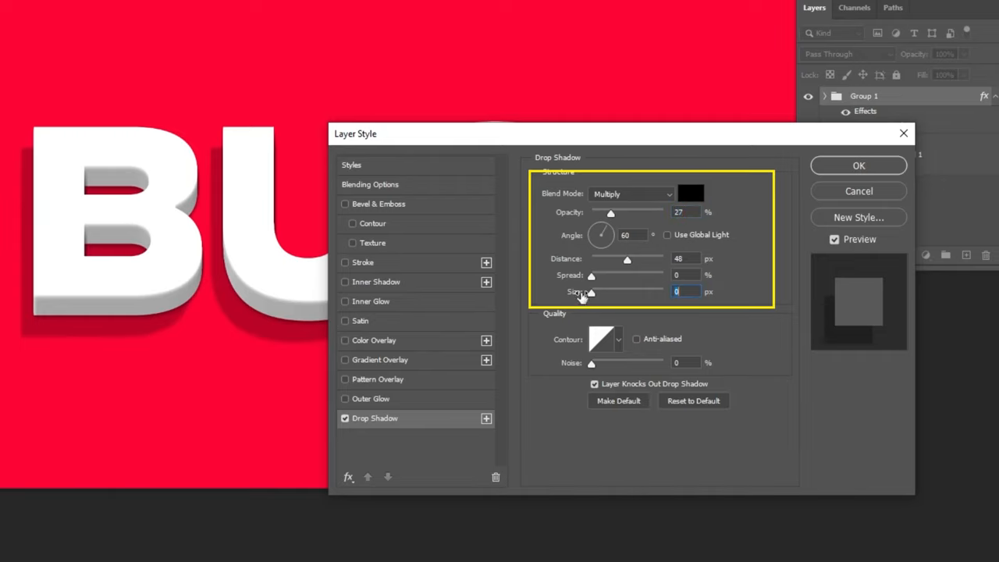
left_click_drag(355, 134, 576, 110)
type("30")
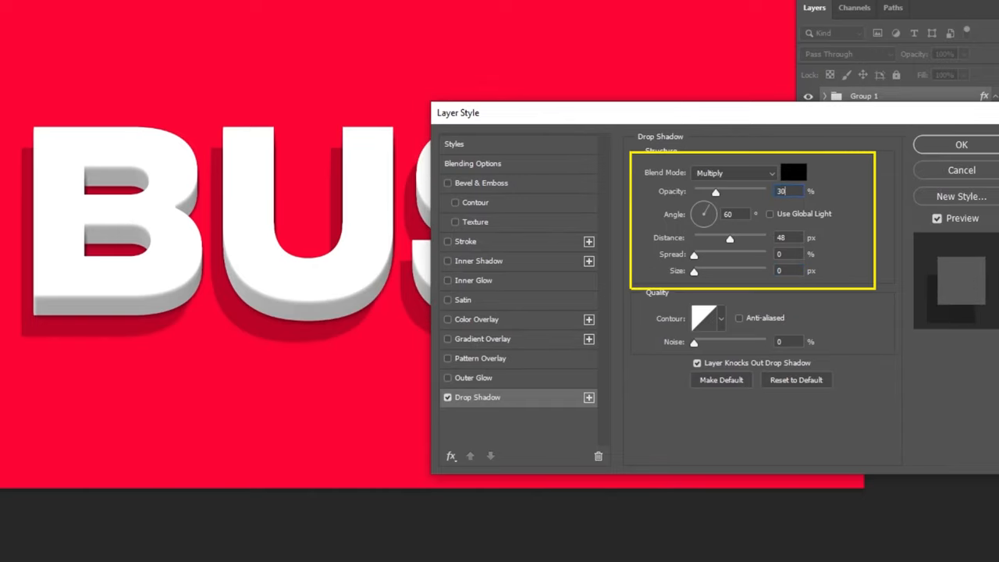
left_click(788, 238)
type("50")
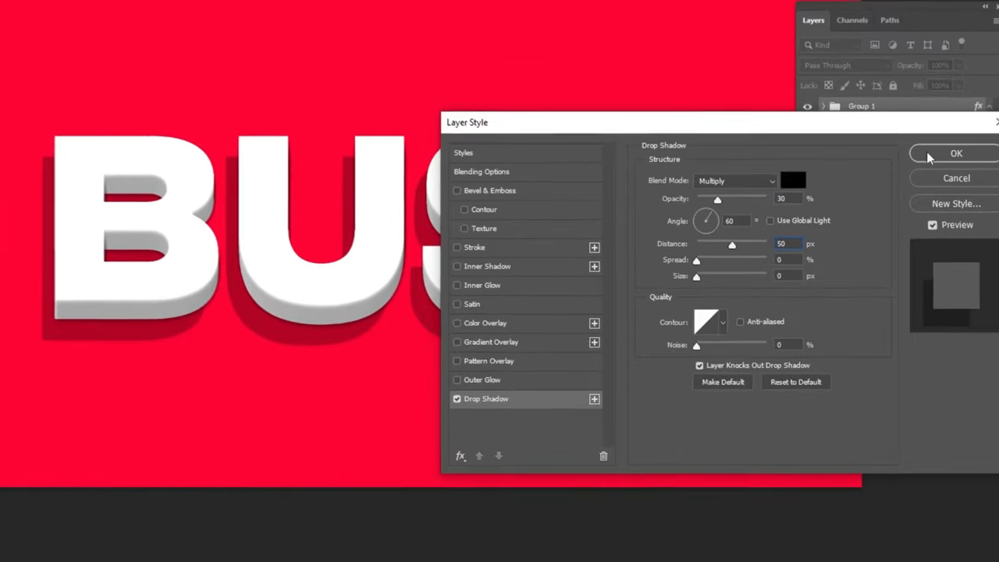
left_click(956, 153)
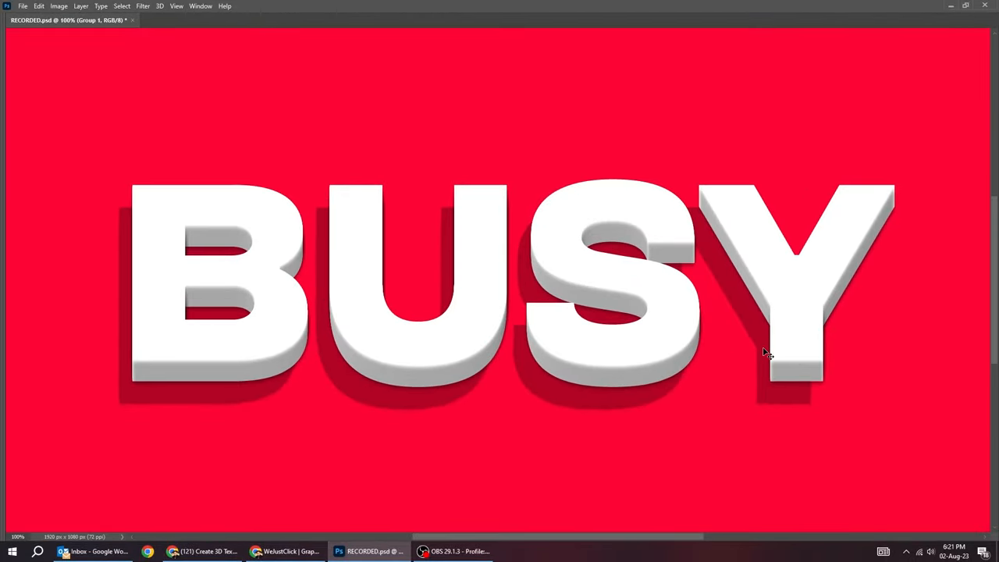